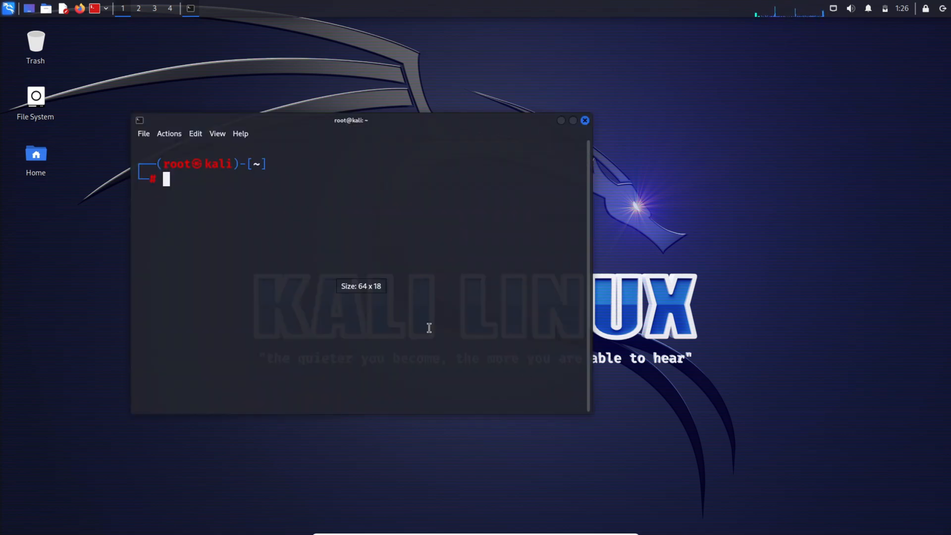
# - Run theHarvester -d microsoft -l 100 -b yahoo from the root prompt
pyautogui.write('theHarvester -d microsoft -l 100 -b yahoo')
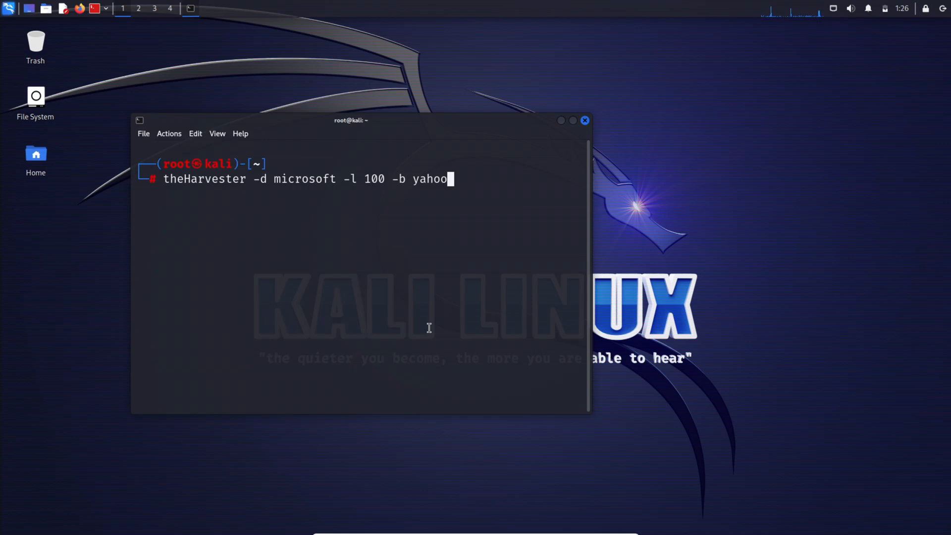
pyautogui.doubleClick(303, 179)
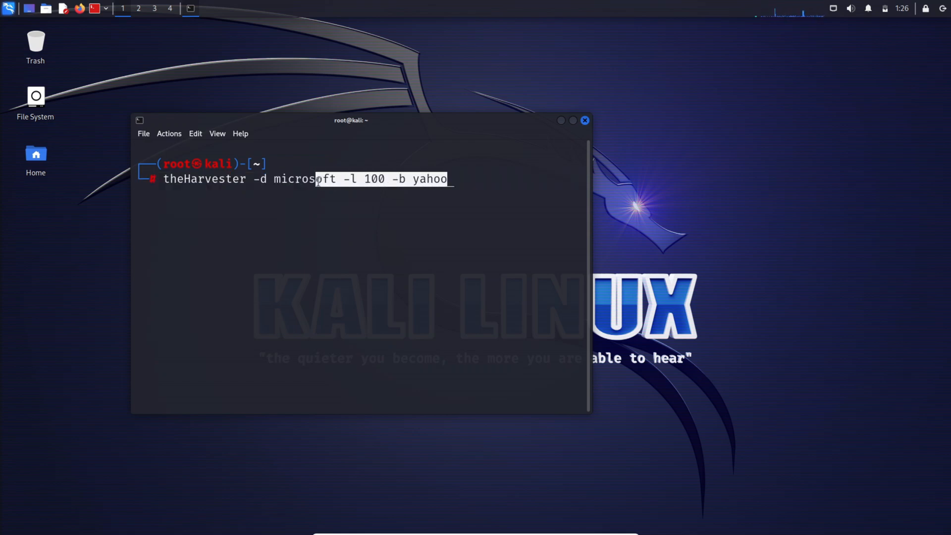
pyautogui.press('Return')
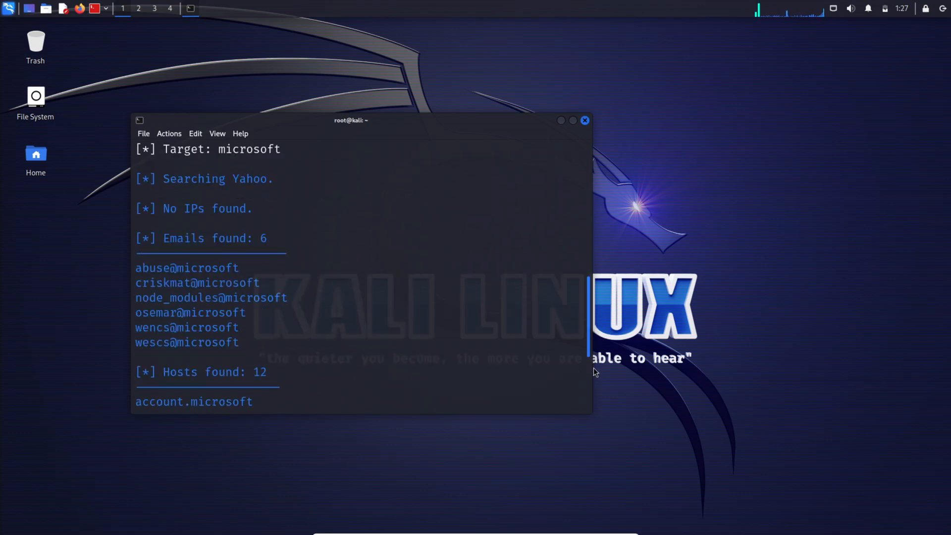
# - Scroll the output to view the 6 emails and hosts like account and admin.microsoft
pyautogui.scroll(-3)
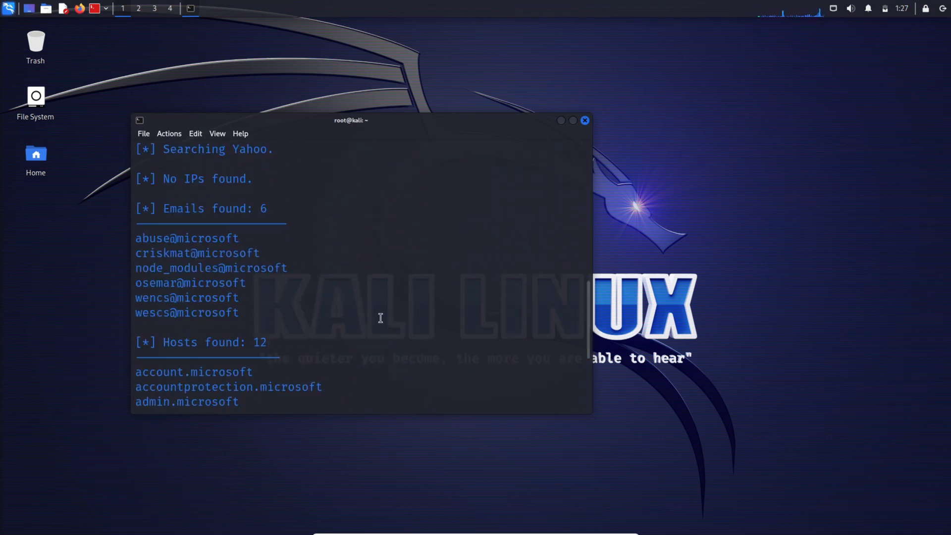
pyautogui.moveTo(290, 287)
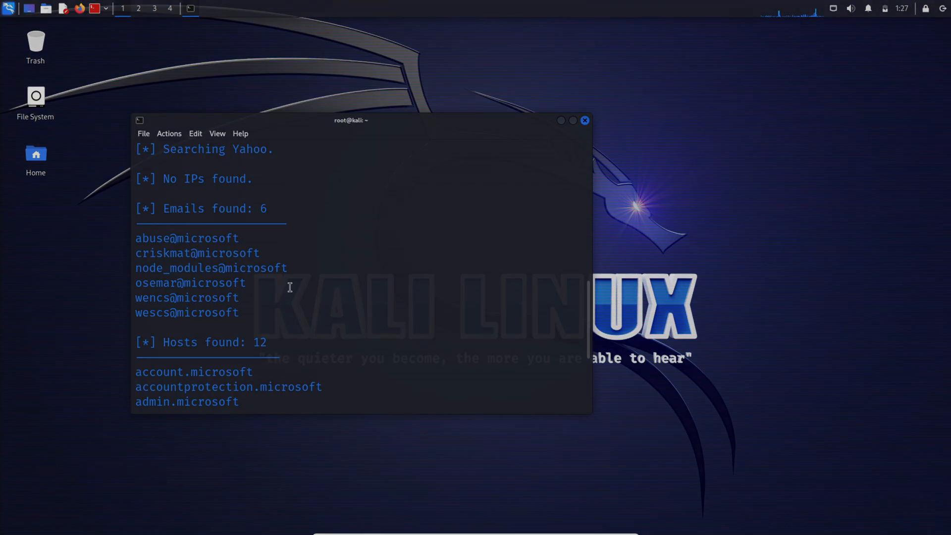